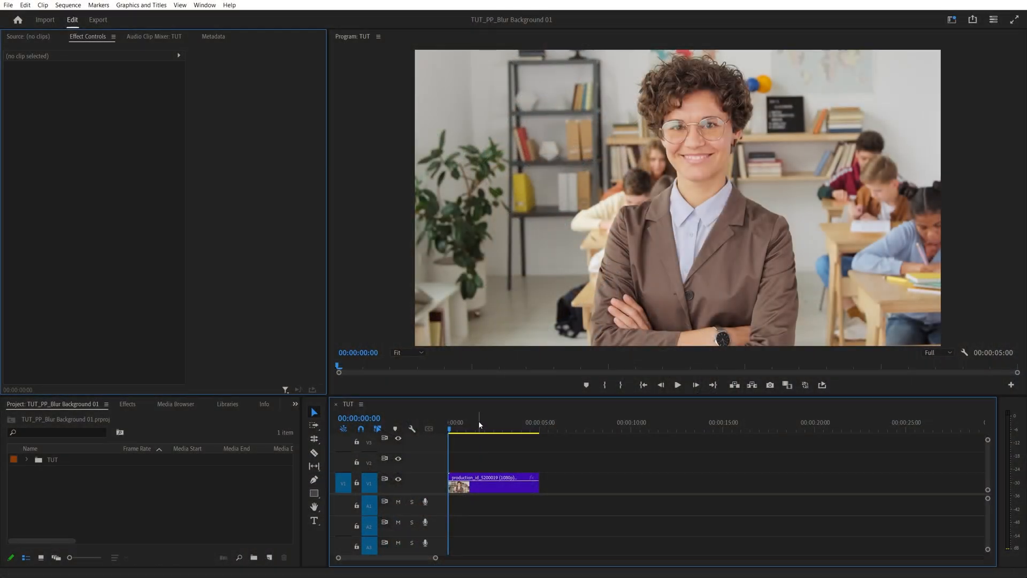
- Reveal Gaussian Blur under Video Effects > Blur & Sharpen in the Effects panel
click(127, 404)
text(gaus)
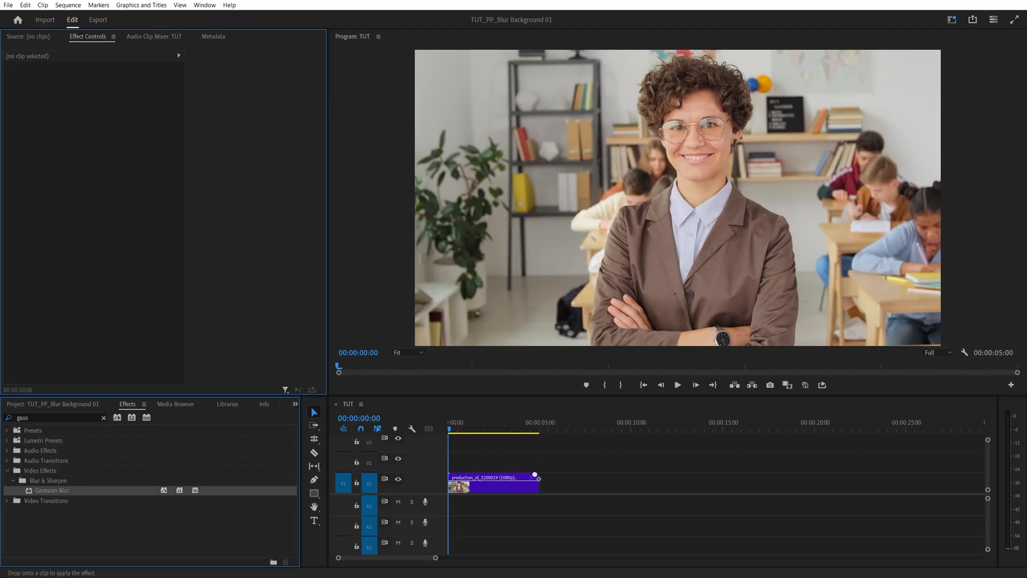
- Apply Gaussian Blur to the classroom clip and start a mask outlining the teacher
drag(51, 490, 493, 483)
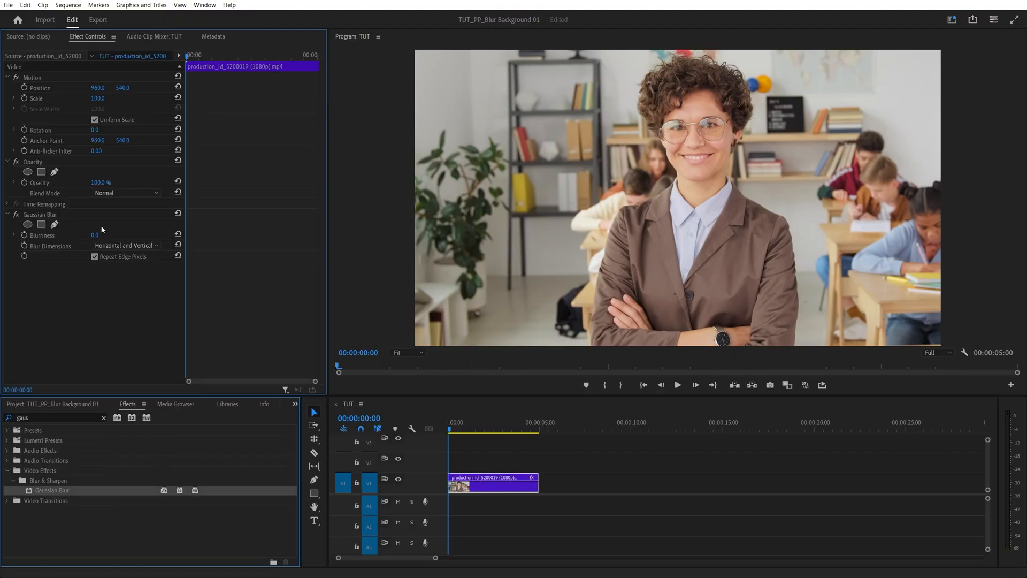
click(53, 224)
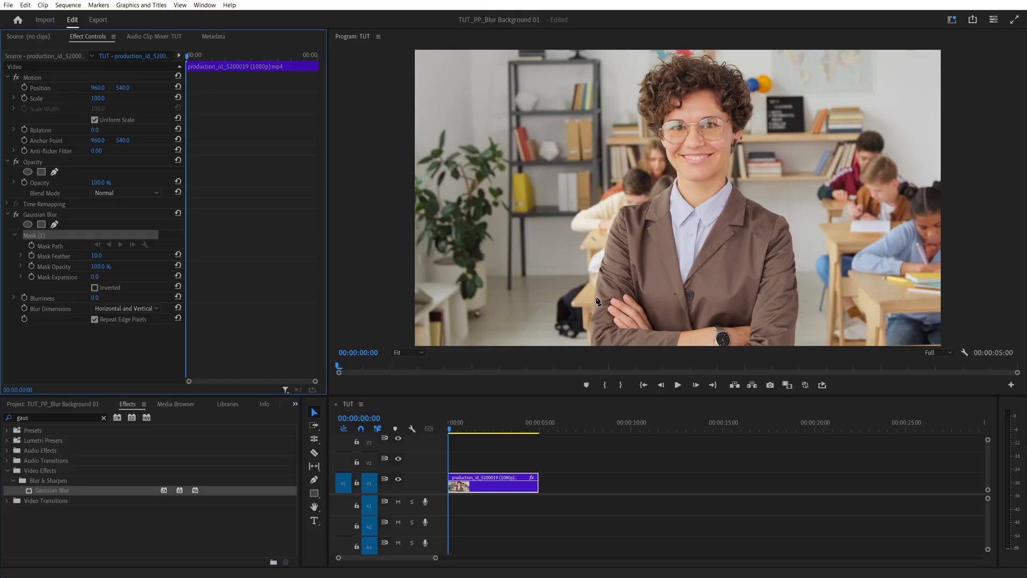
mouse_move(590, 343)
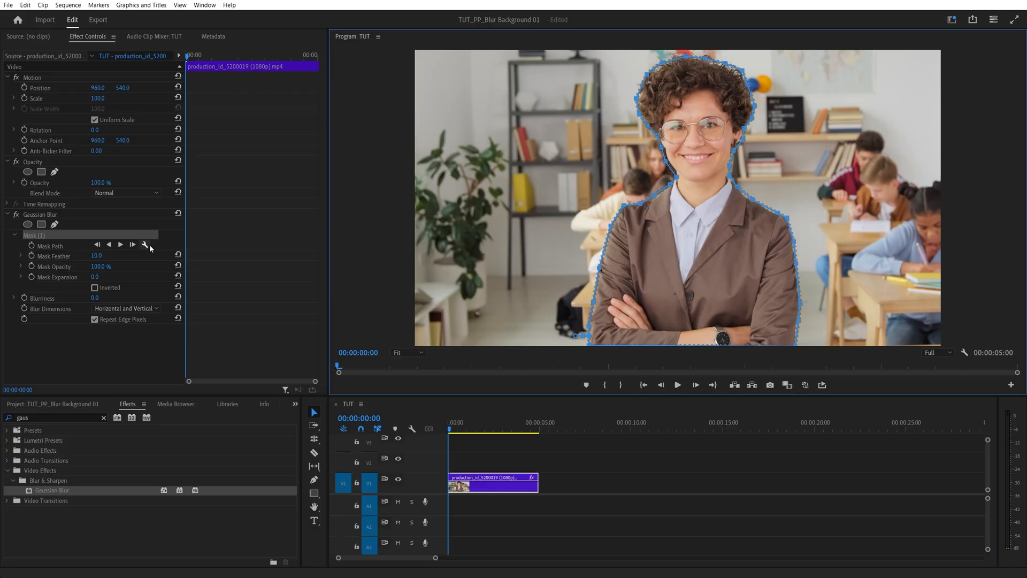
click(145, 244)
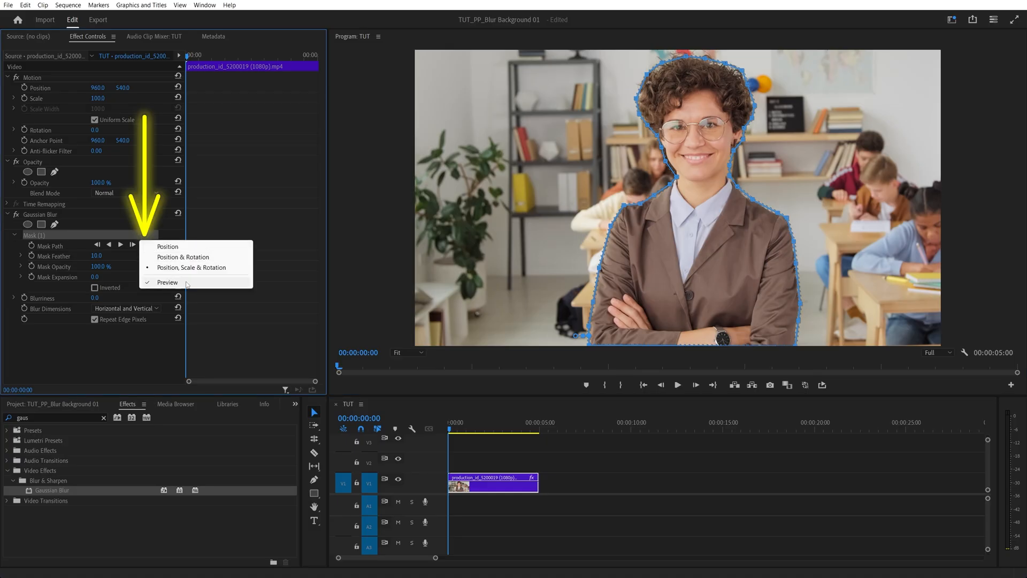
click(167, 283)
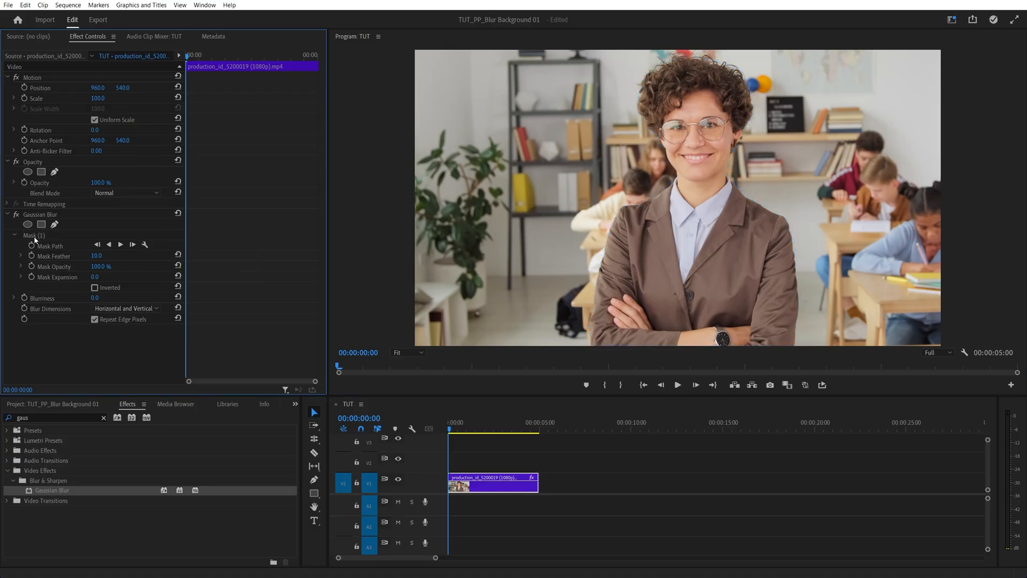
click(31, 235)
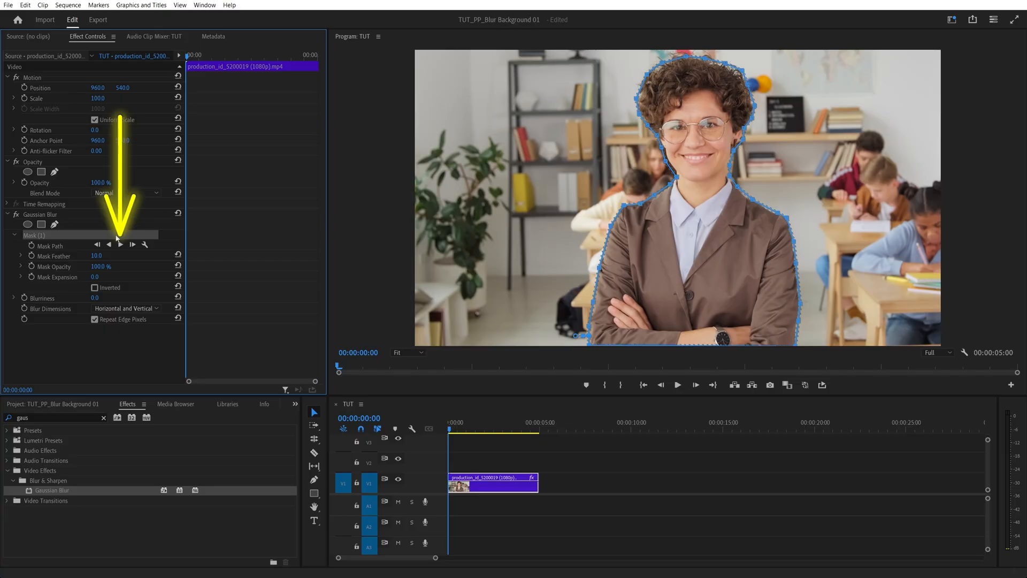
- Track the teacher mask forward so it follows her to the clip end
click(120, 244)
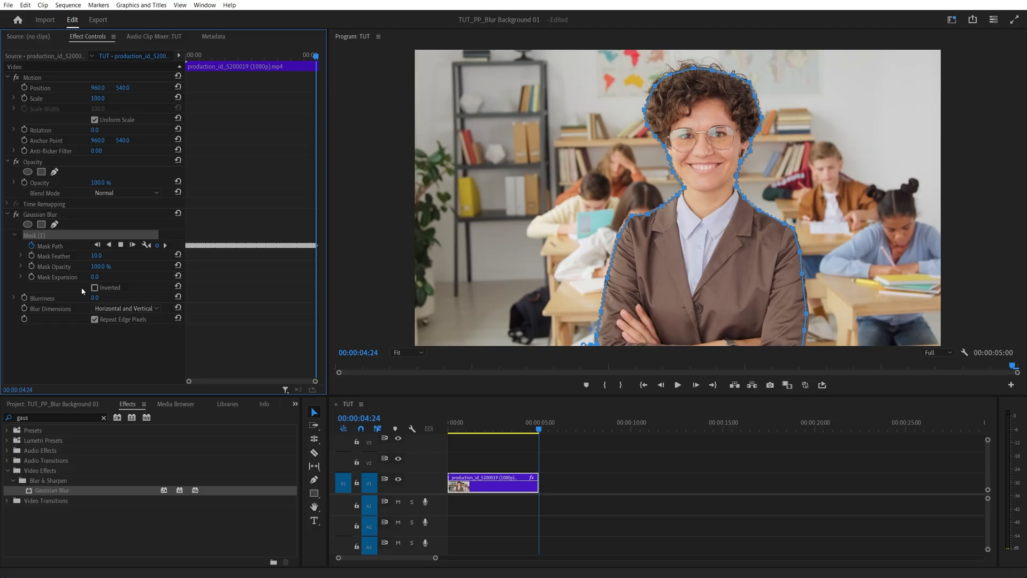
- Invert the mask and raise feather and blurriness so the background blurs, teacher sharp
click(95, 287)
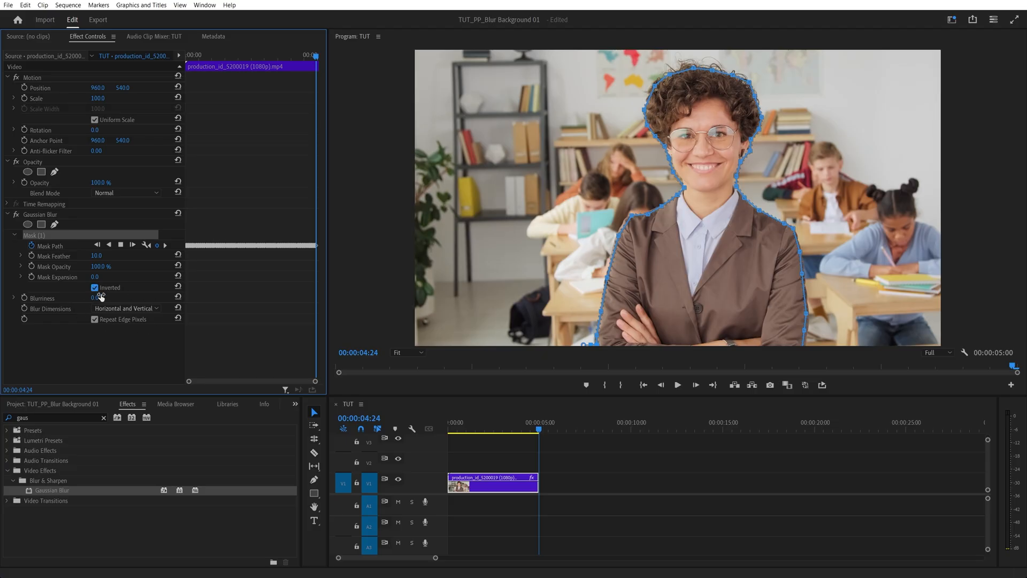
text(125.0)
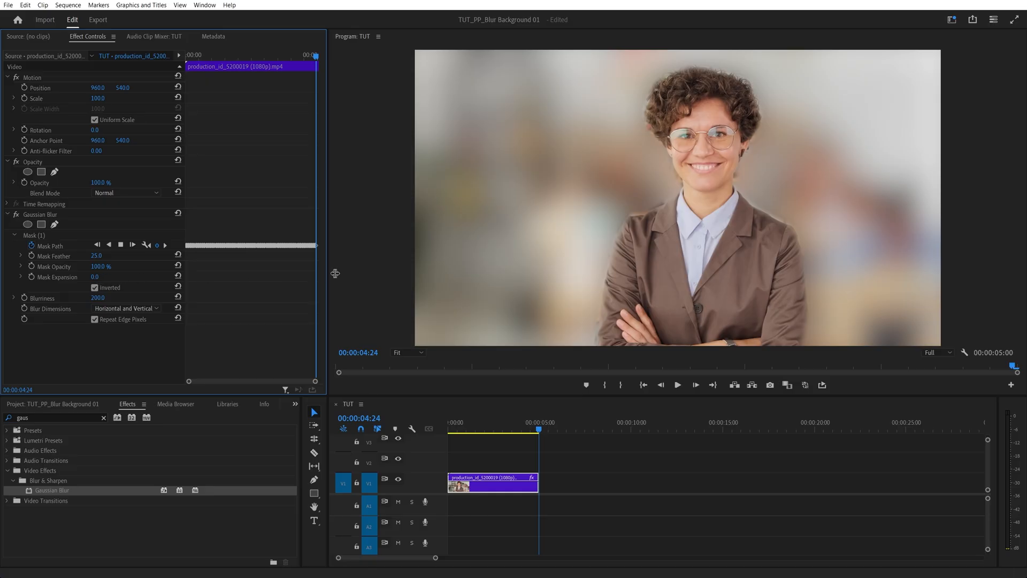
mouse_move(655, 210)
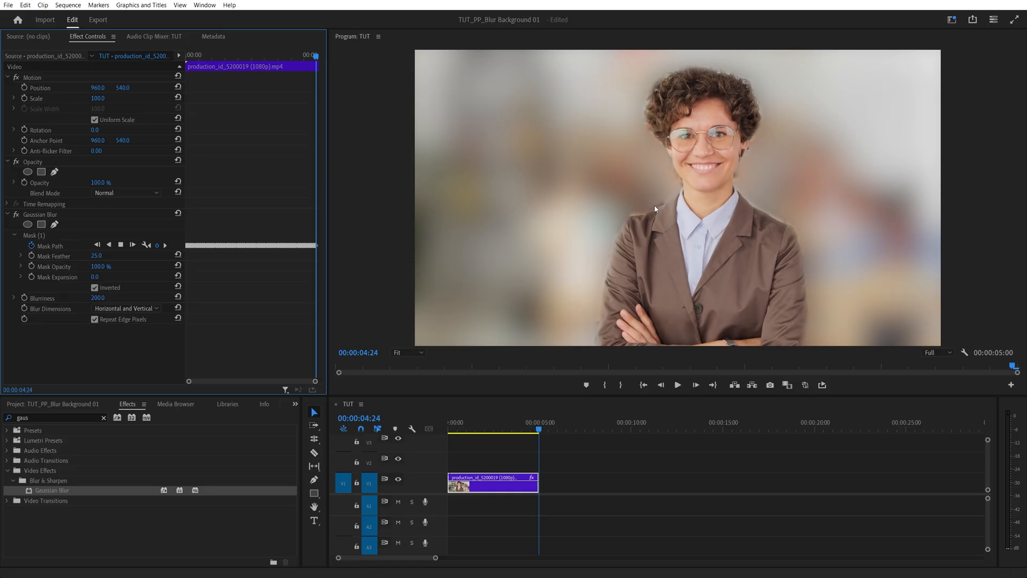